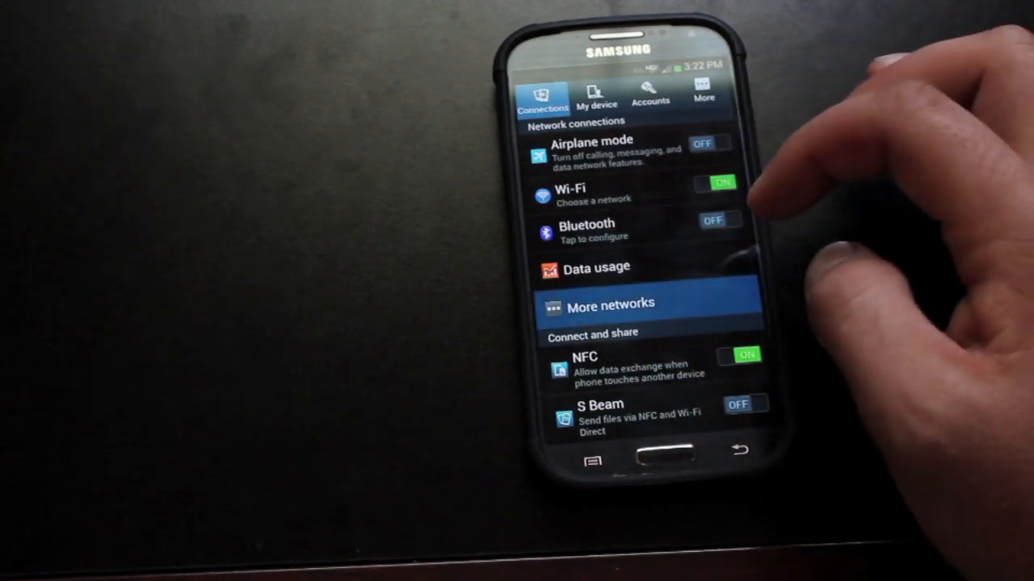
# Open More networks on the Connections tab to reach Wireless and networks
pyautogui.click(612, 303)
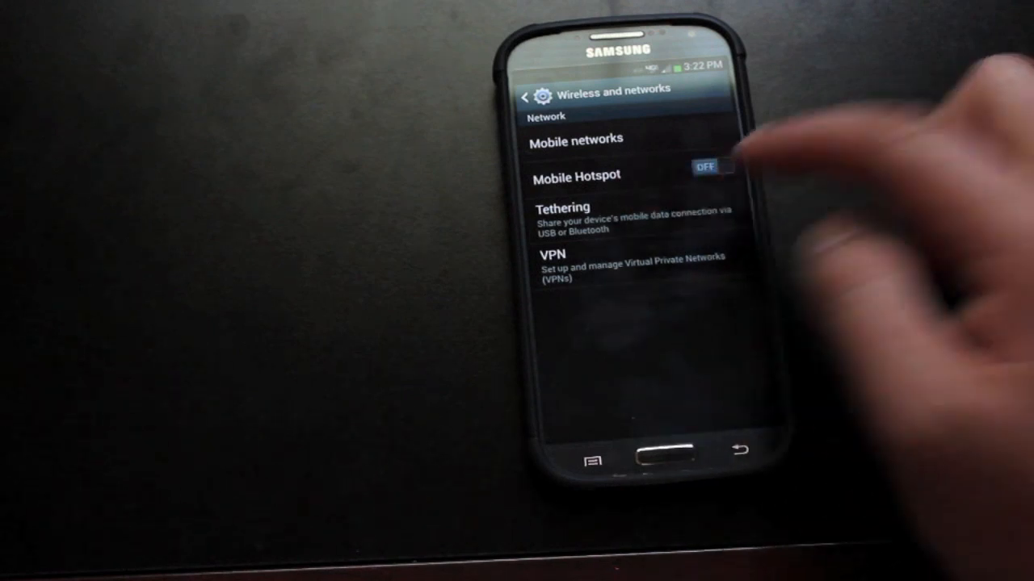